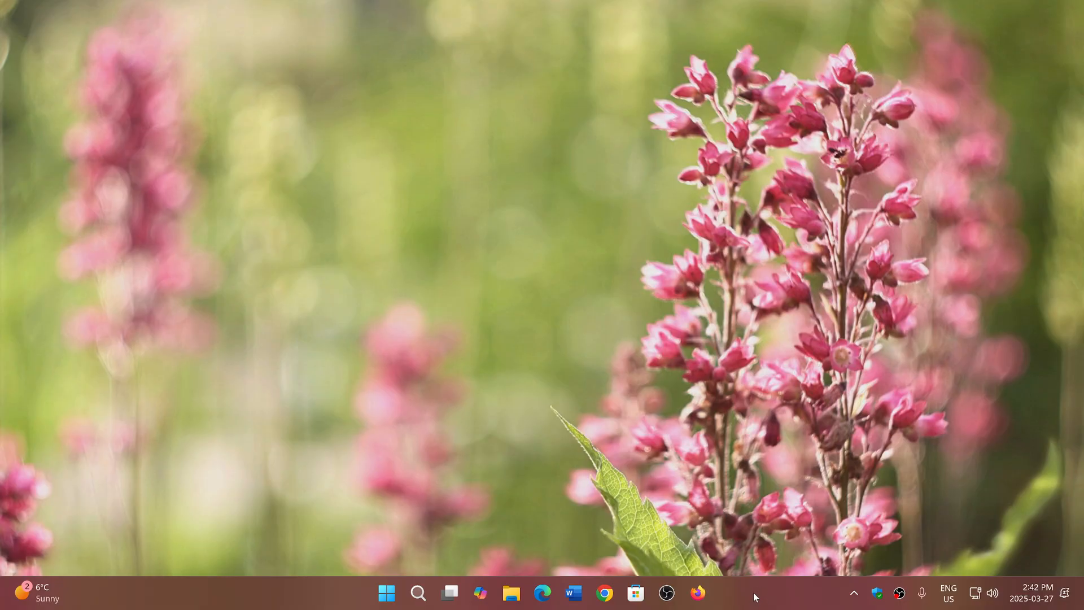
mouse_move(577, 521)
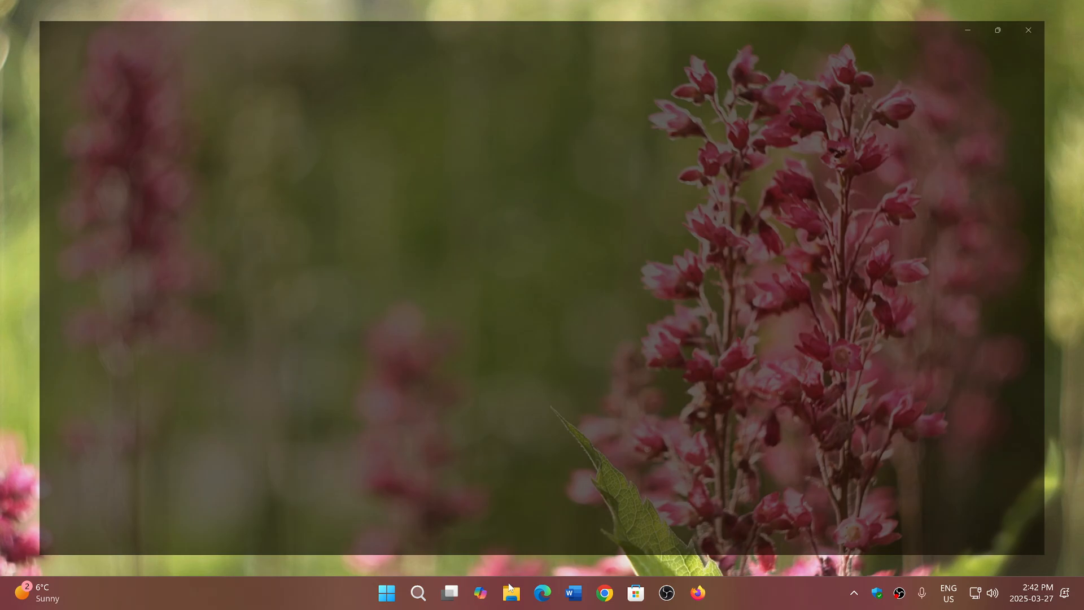
Maximize File Explorer, then open the Start button's Win+X quick link menu.
left_click(510, 592)
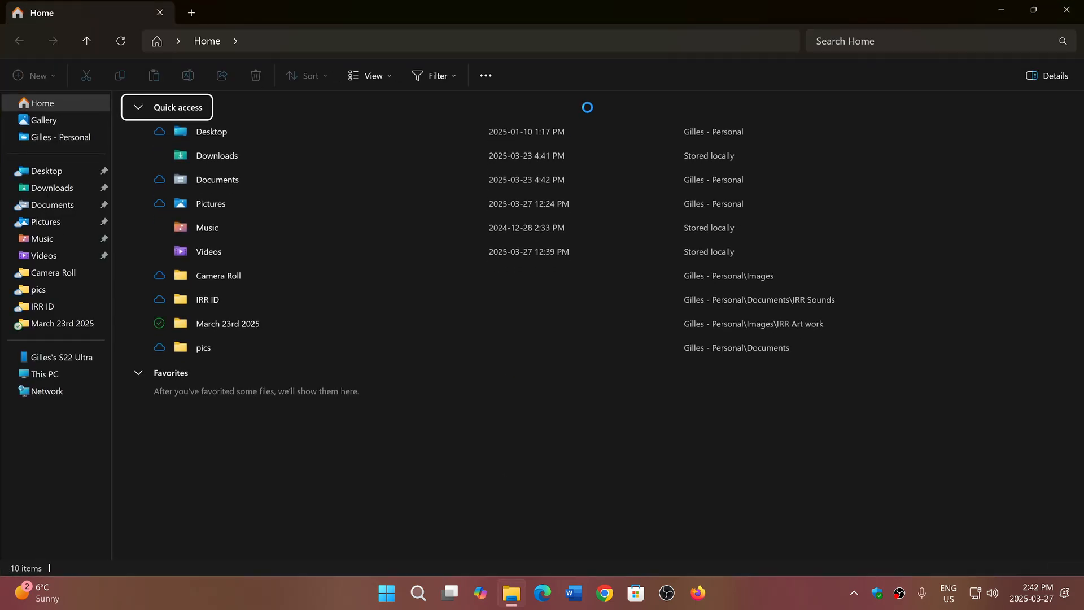
left_click(486, 76)
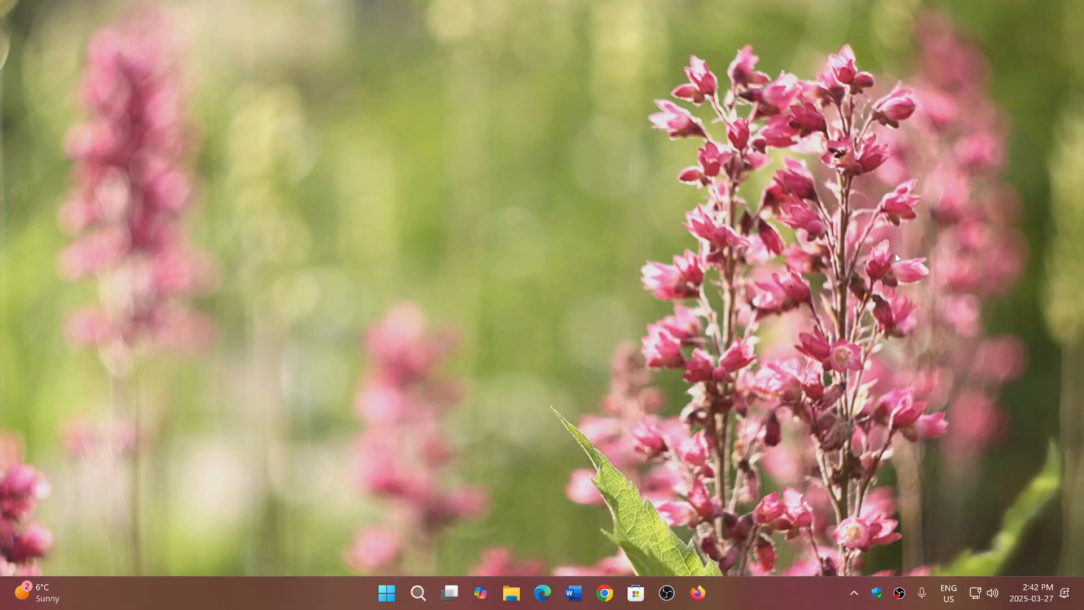
mouse_move(739, 333)
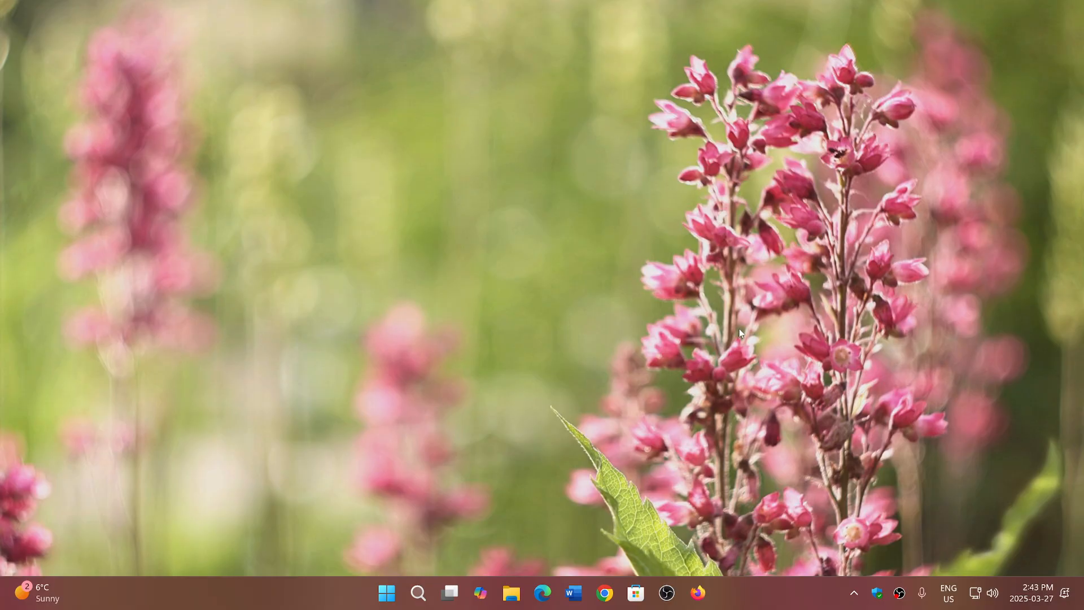
mouse_move(804, 288)
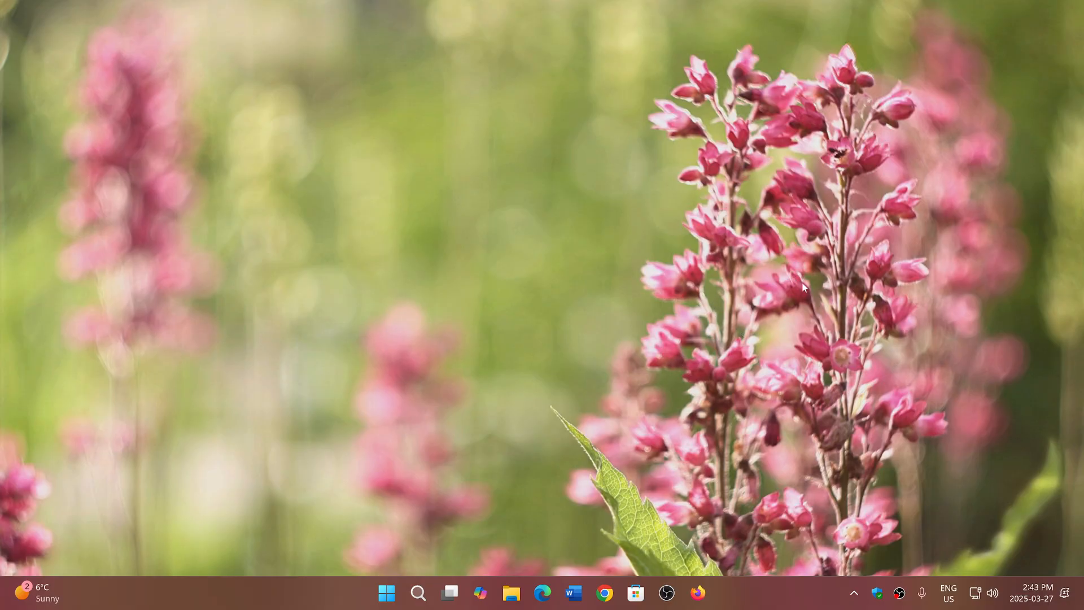
mouse_move(631, 313)
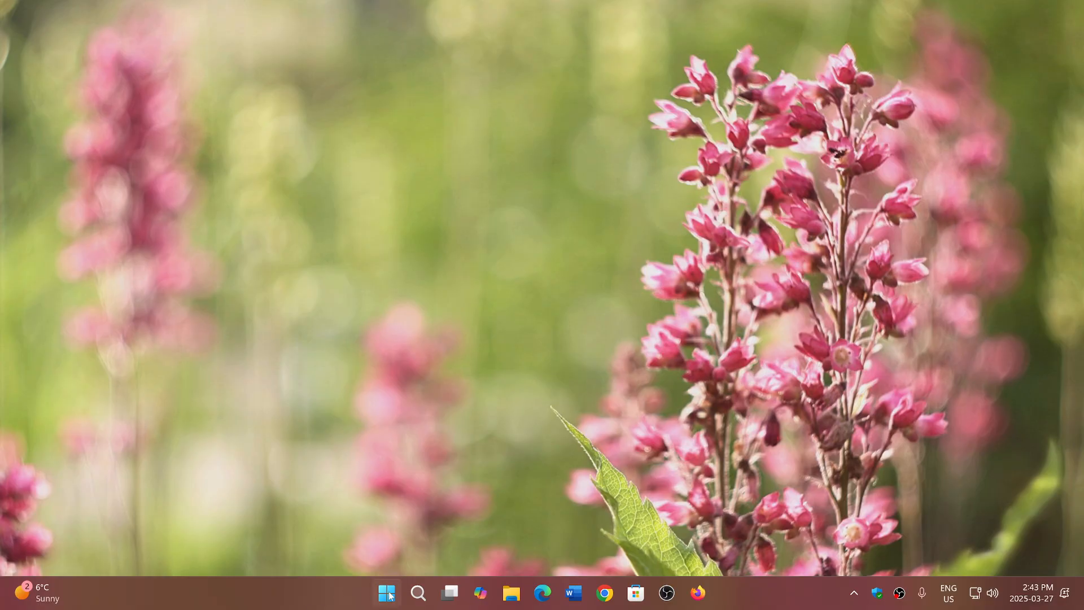
right_click(386, 592)
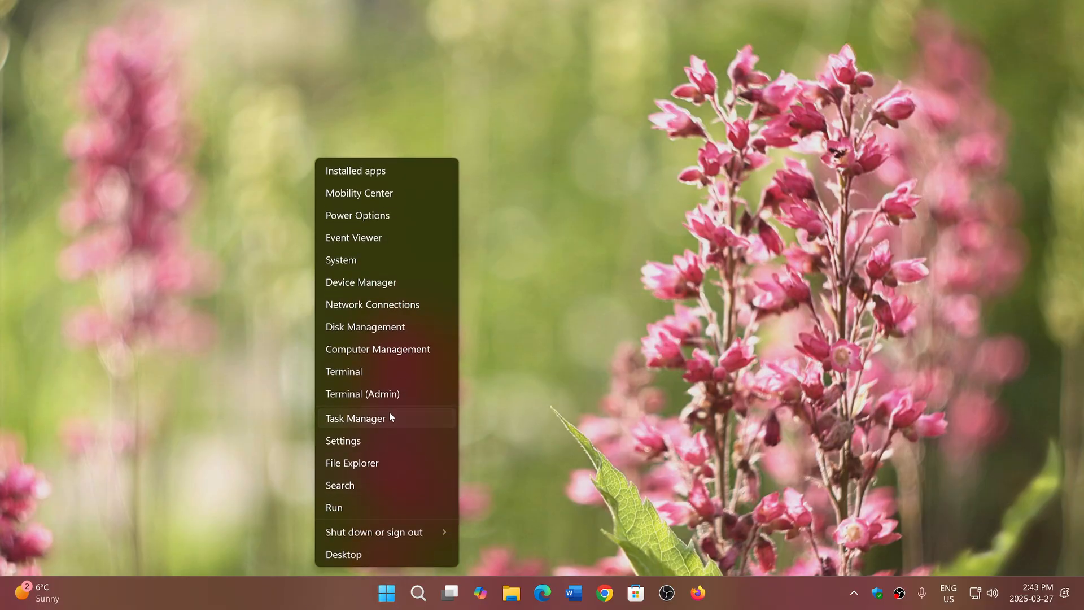
Launch Task Manager maximized, view its Performance graphs including GPU 0, then close it.
left_click(355, 418)
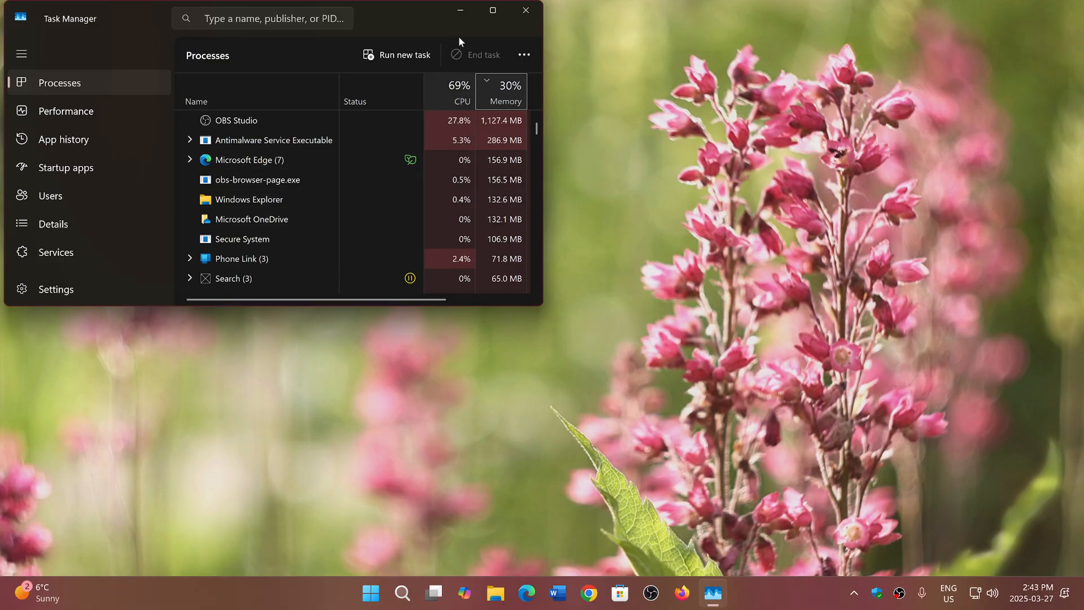
left_click(492, 9)
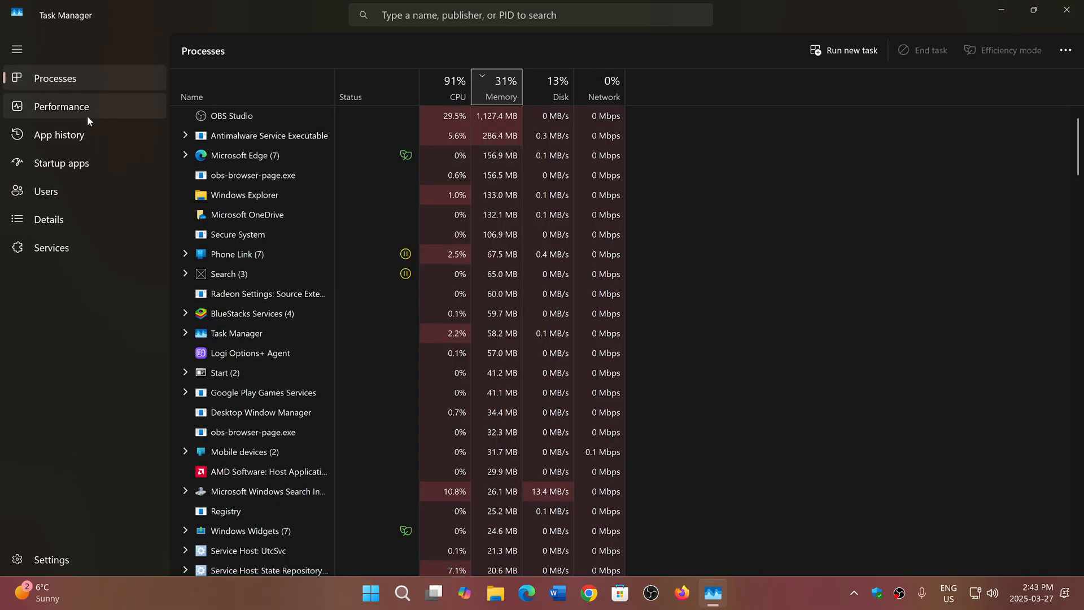
left_click(63, 106)
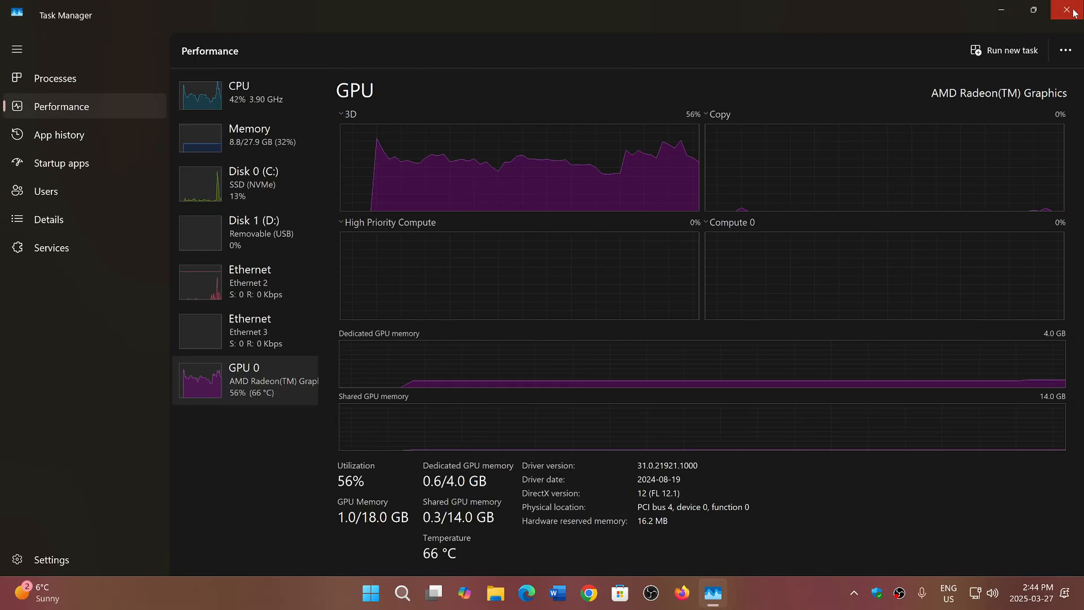
left_click(1070, 9)
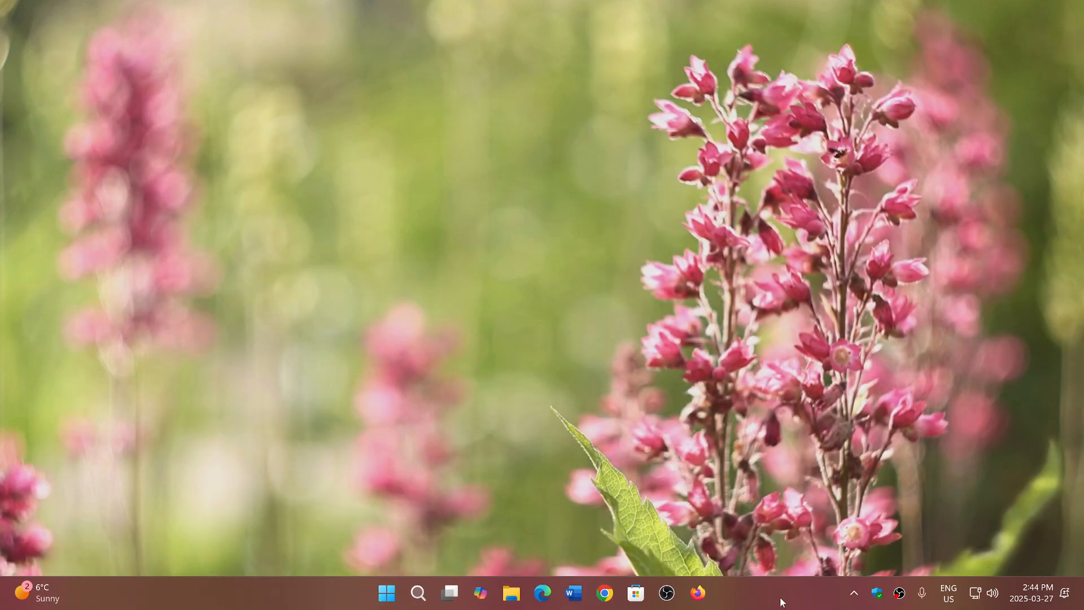